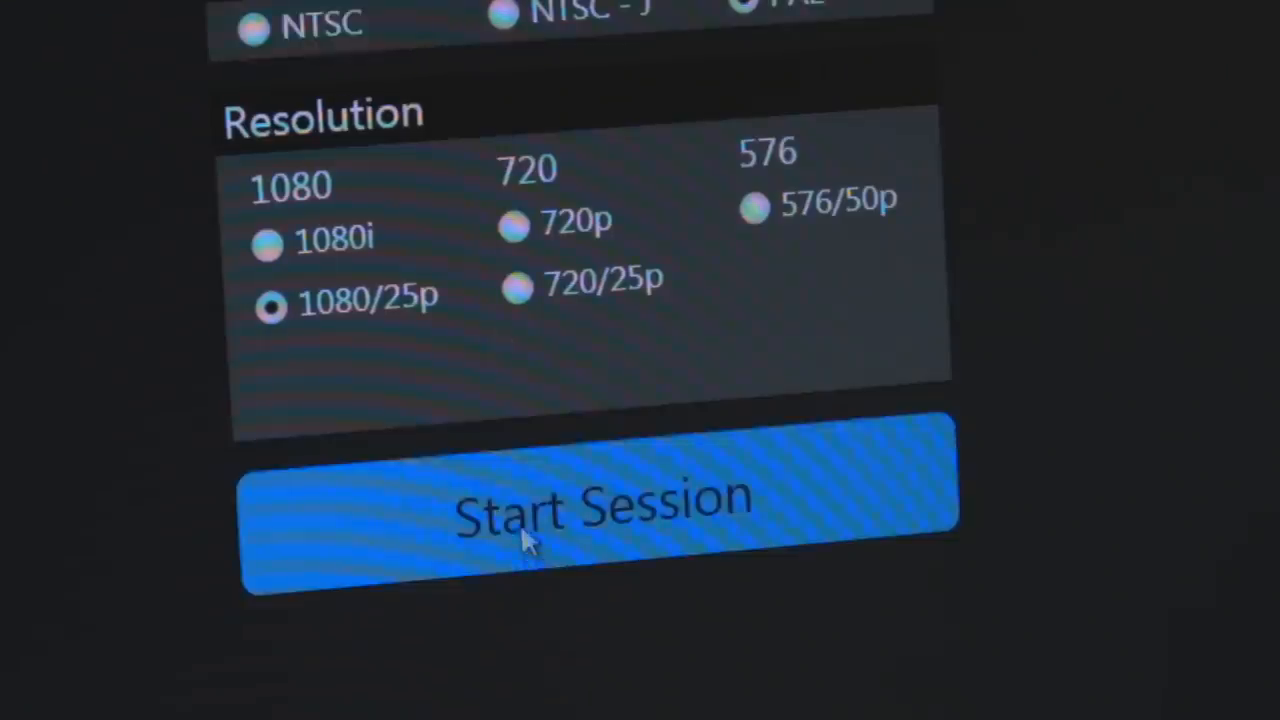
Start a new TriCaster session at 1080/25p resolution.
left_click(600, 520)
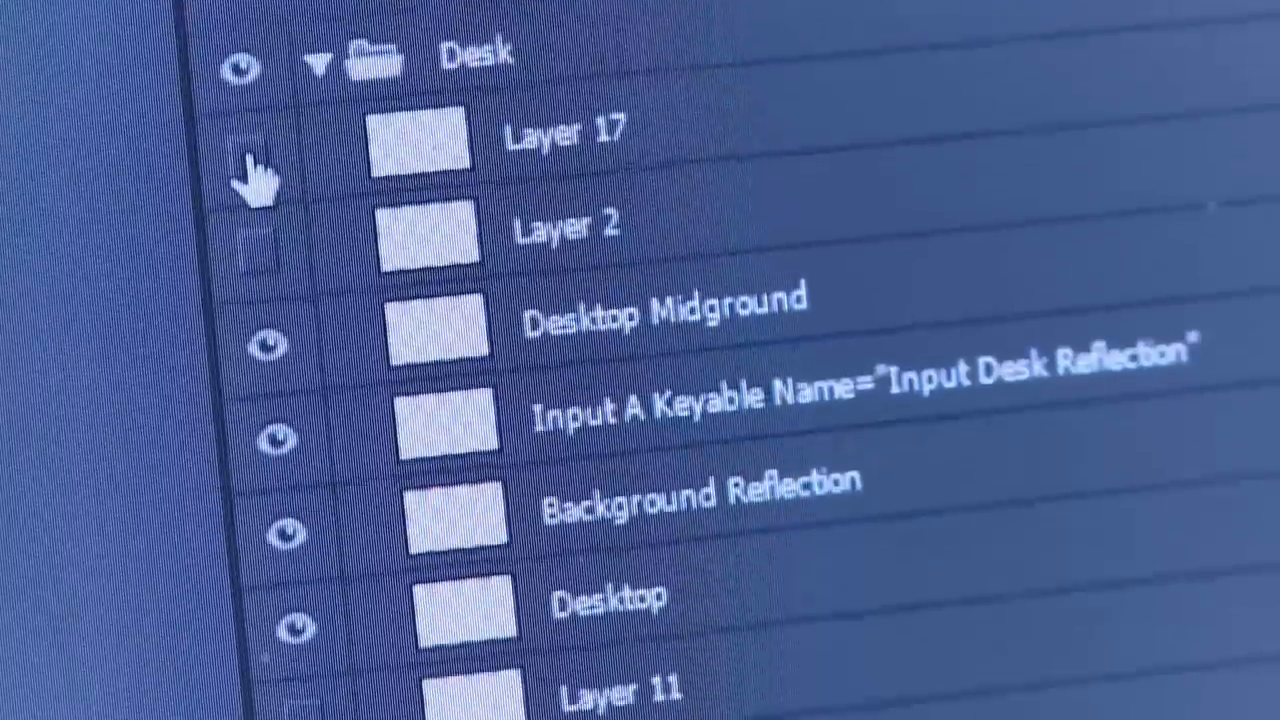
scroll("down", 3)
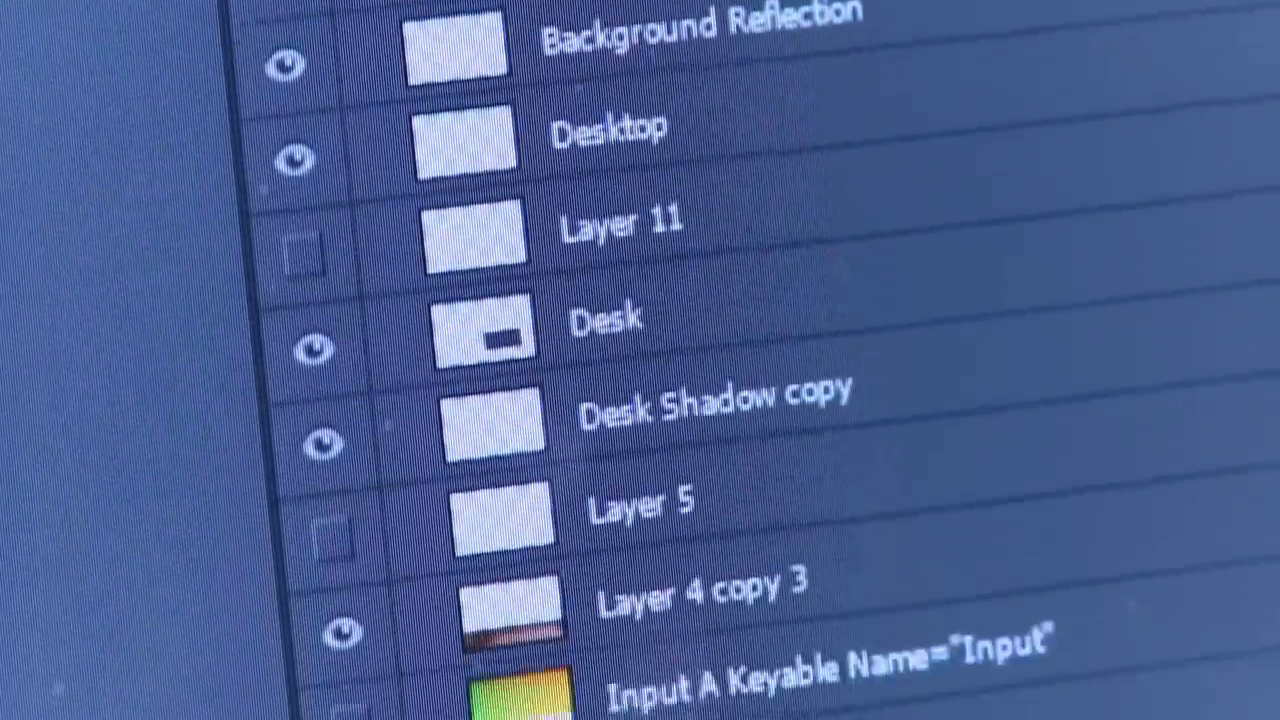
scroll("down", 3)
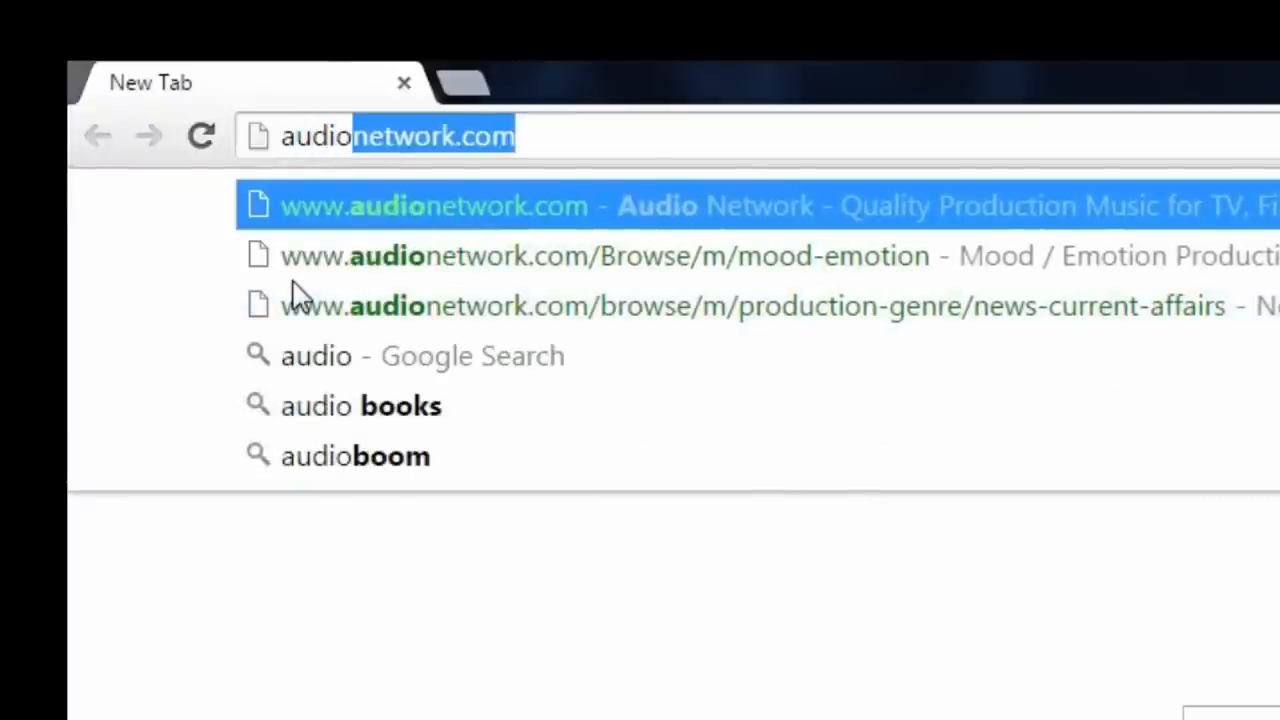
Browse Production Genre > News / Current Affairs > Light News and preview the Wind Farm track.
left_click(430, 204)
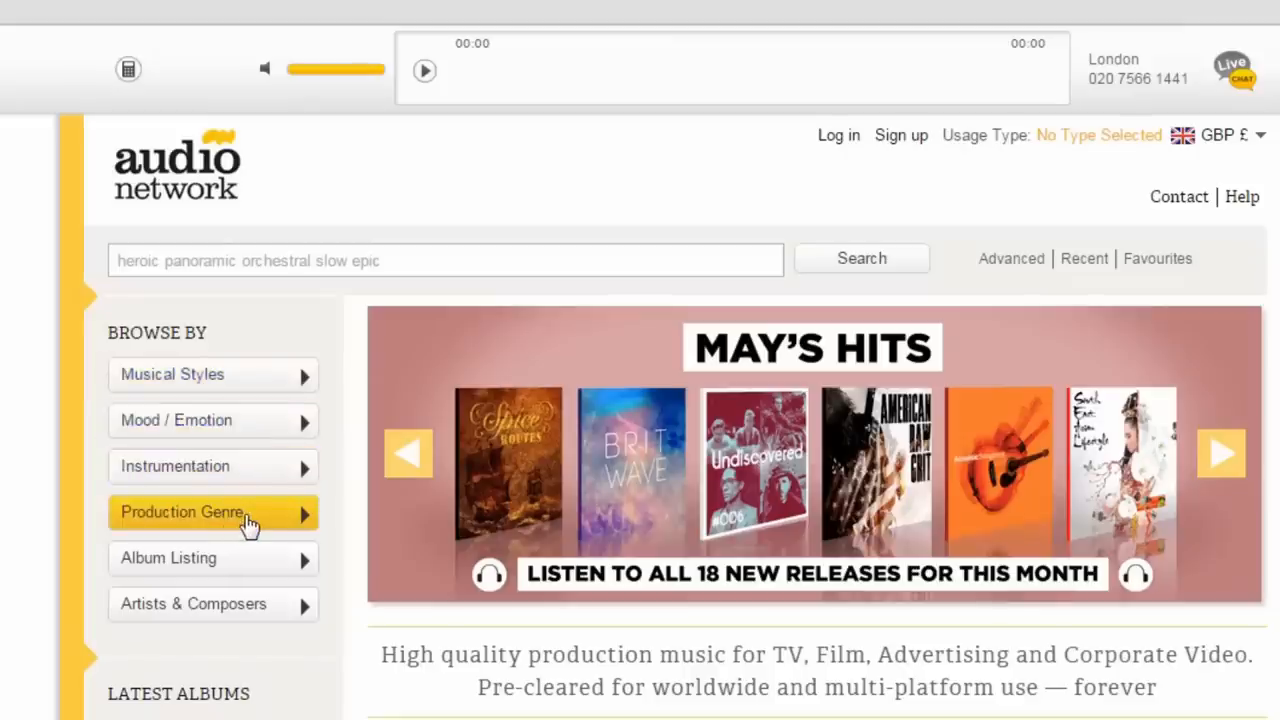
left_click(182, 512)
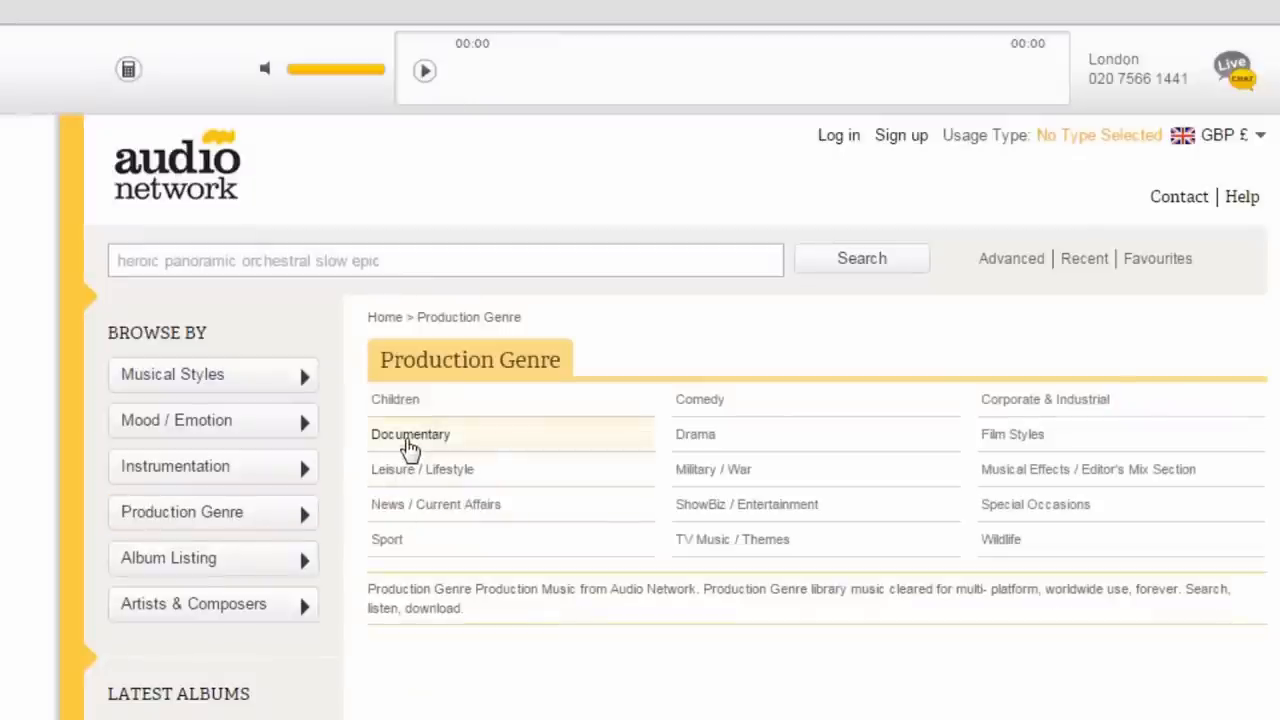
left_click(436, 504)
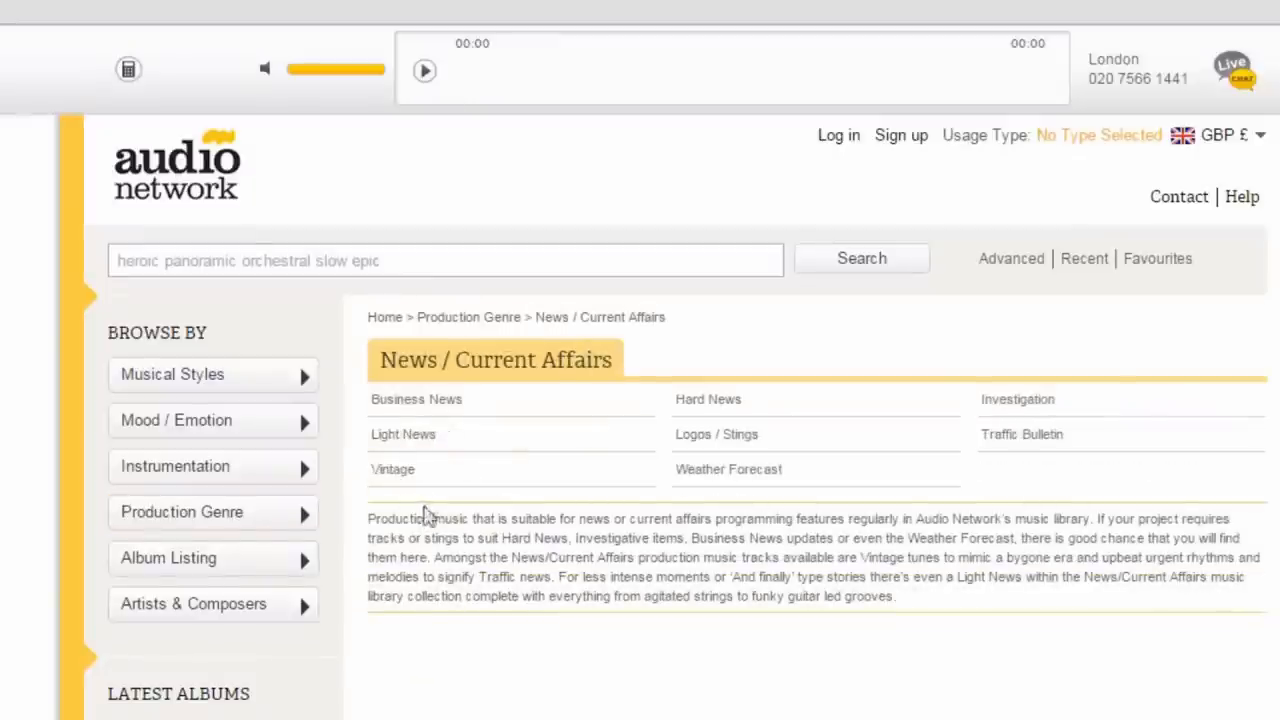
left_click(404, 434)
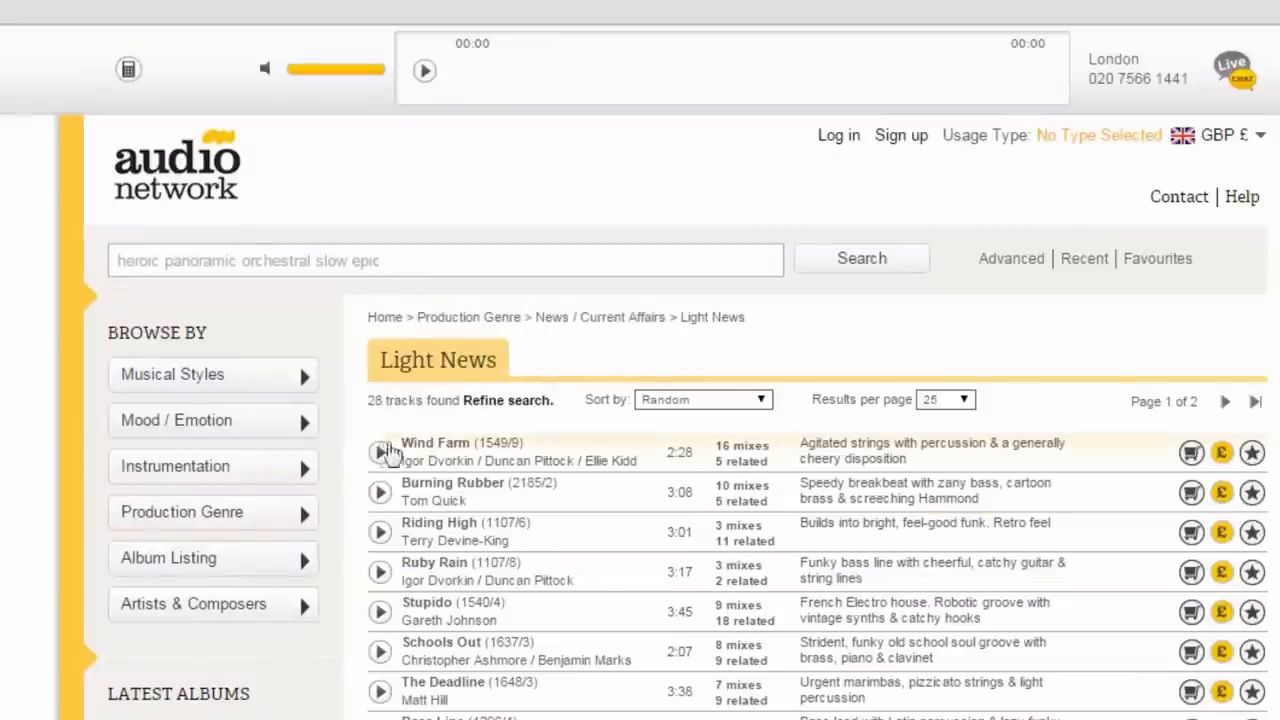
left_click(380, 452)
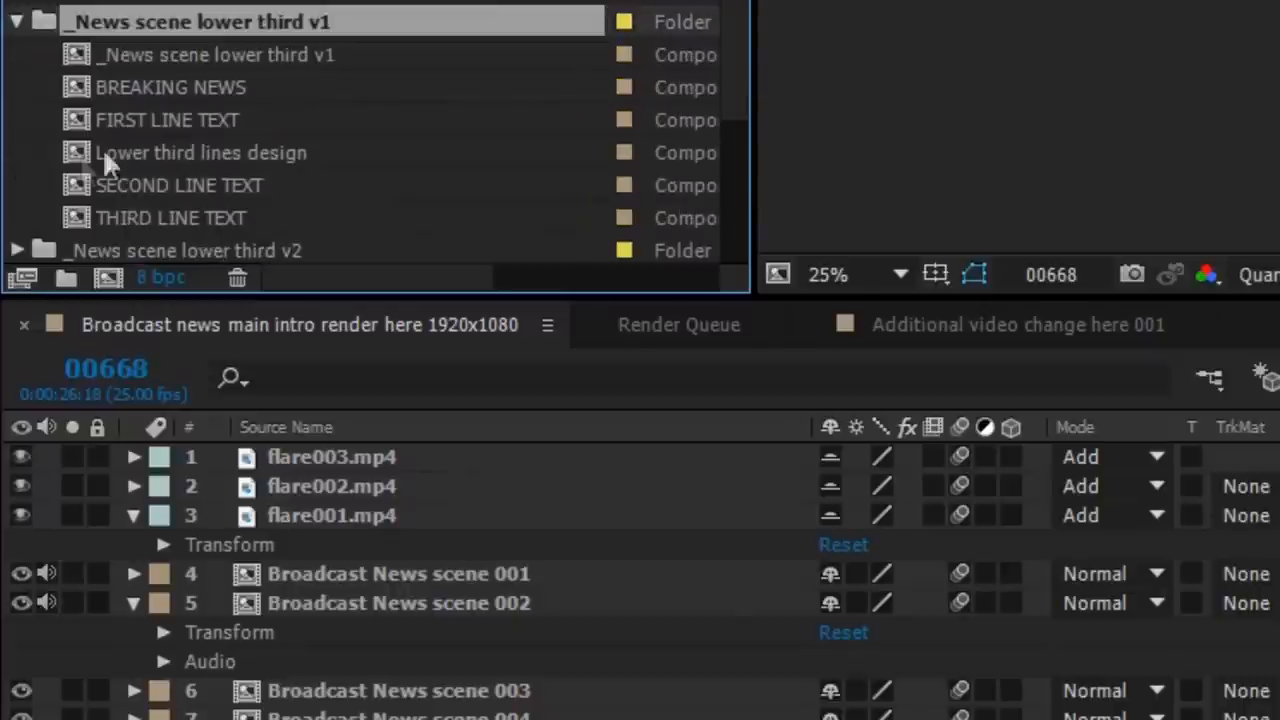
mouse_move(116, 164)
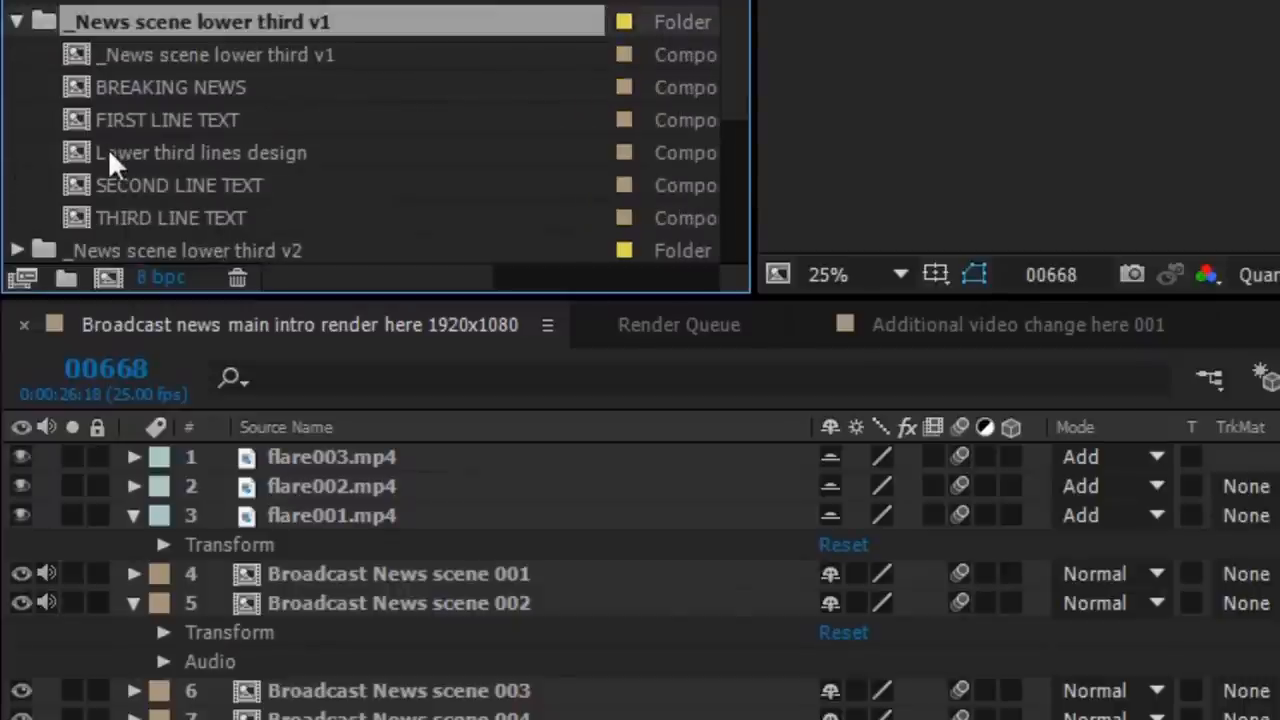
Open the _News scene lower third v1 composition from the Project panel.
double_click(216, 54)
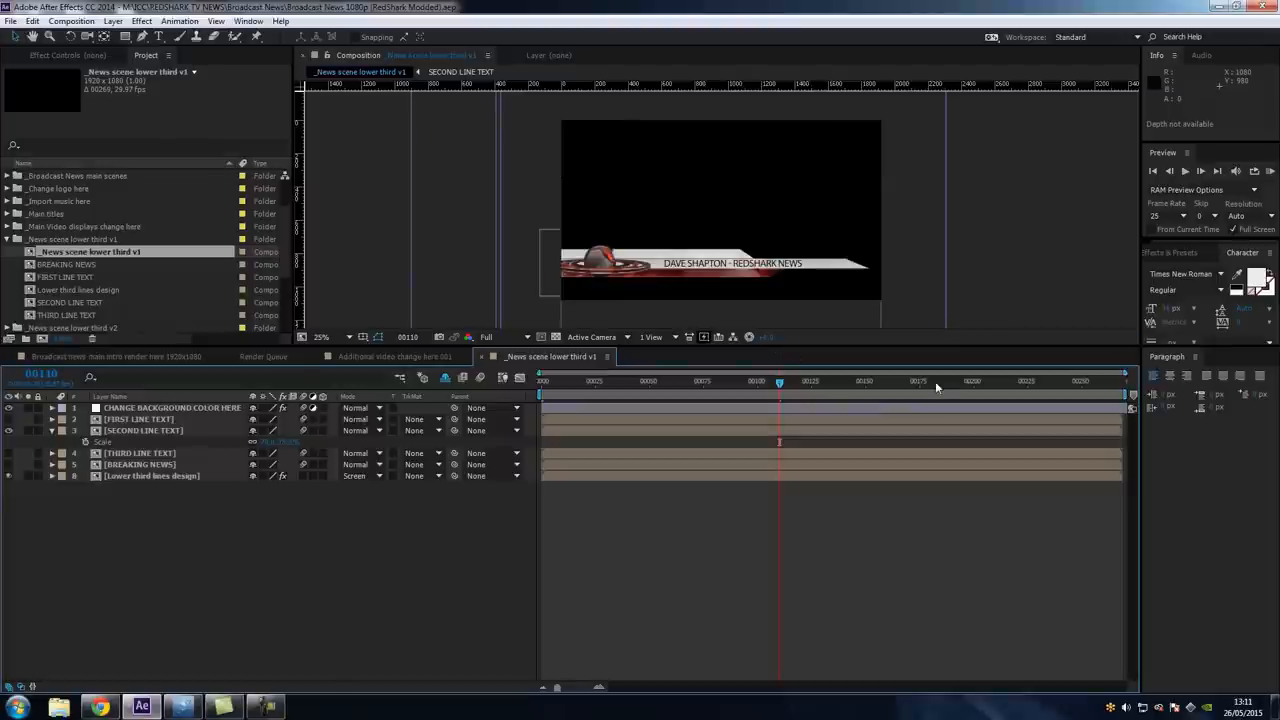
mouse_move(936, 388)
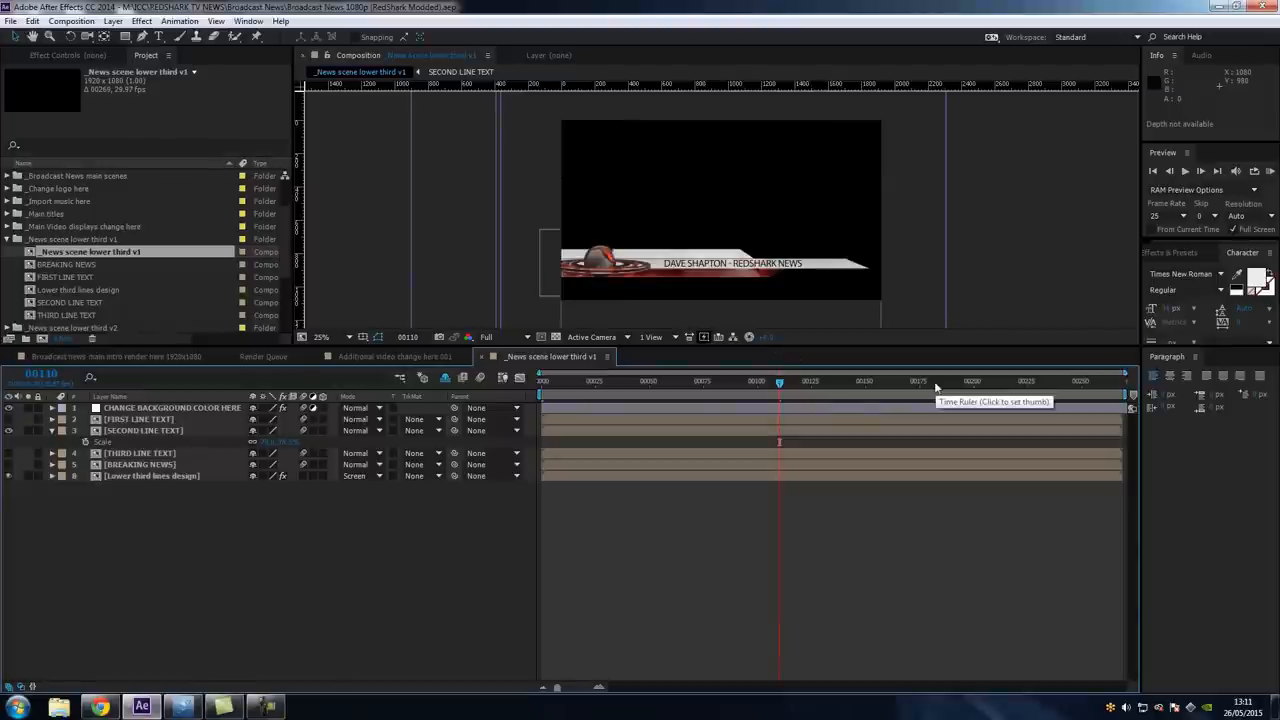